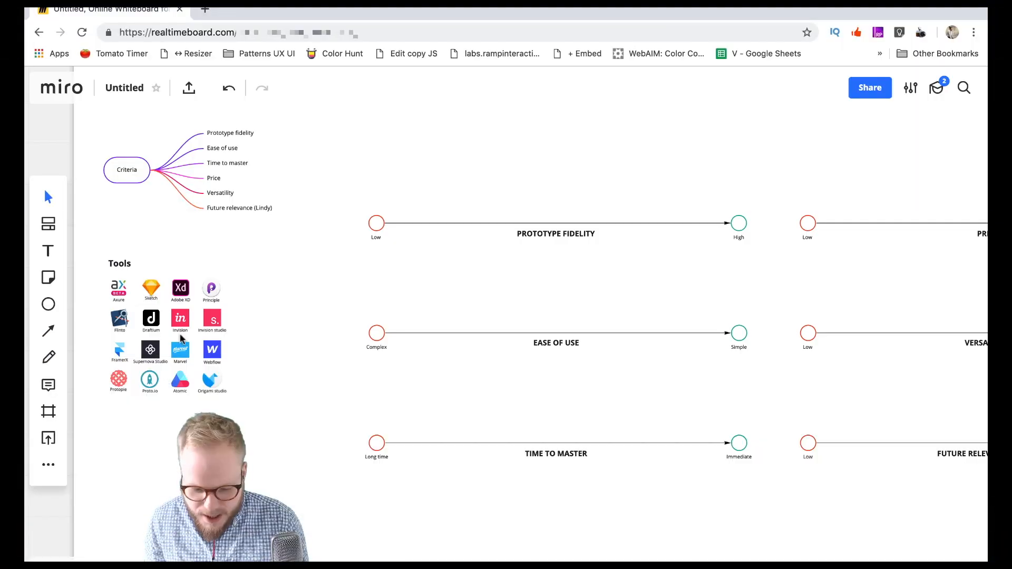
{"action": "mouse_move", "coordinate": [676, 155]}
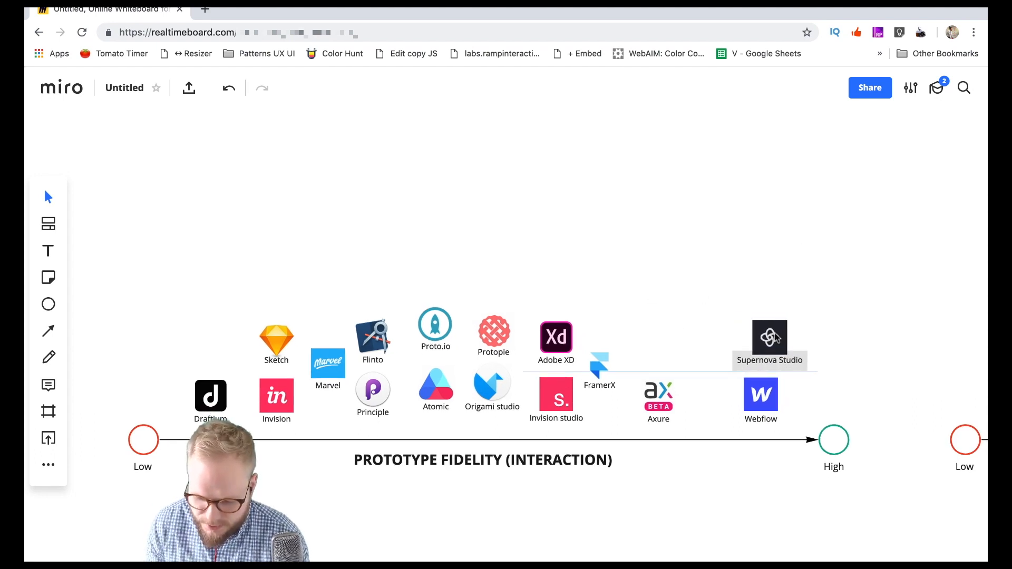
Step: Move the Supernova Studio logo above Webflow at the high end of the fidelity scale
{"action": "left_click", "coordinate": [769, 337]}
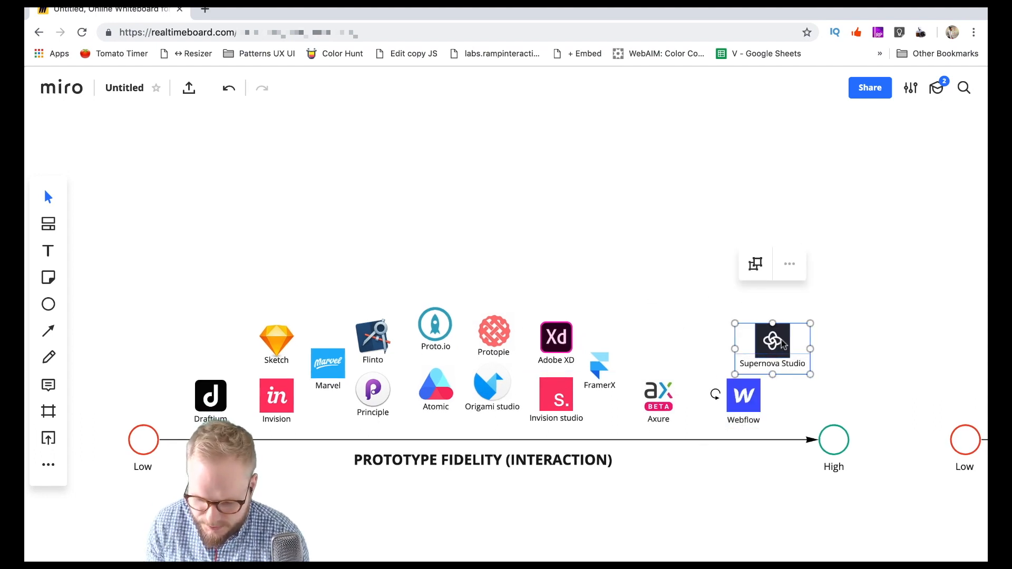
{"action": "left_click", "coordinate": [830, 289]}
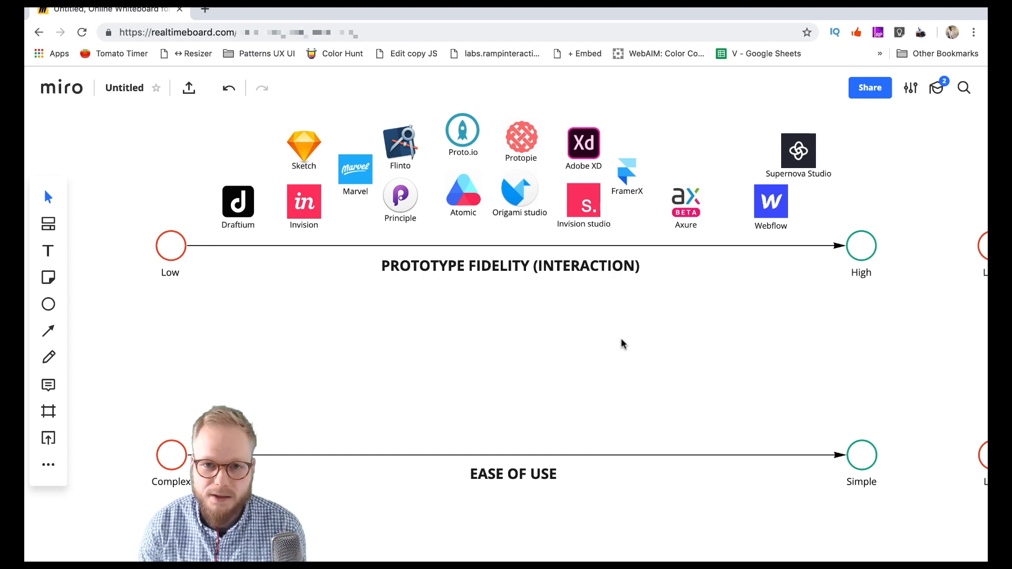
{"action": "mouse_move", "coordinate": [314, 150]}
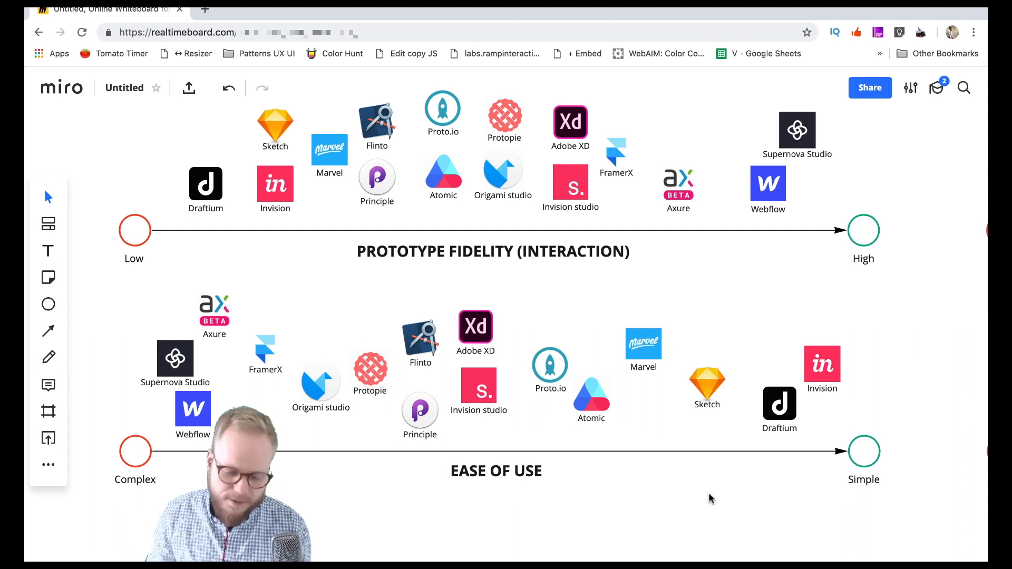
Step: Scroll down to bring the Time to Master scale into view
{"action": "scroll", "scroll_direction": "down", "scroll_amount": 3}
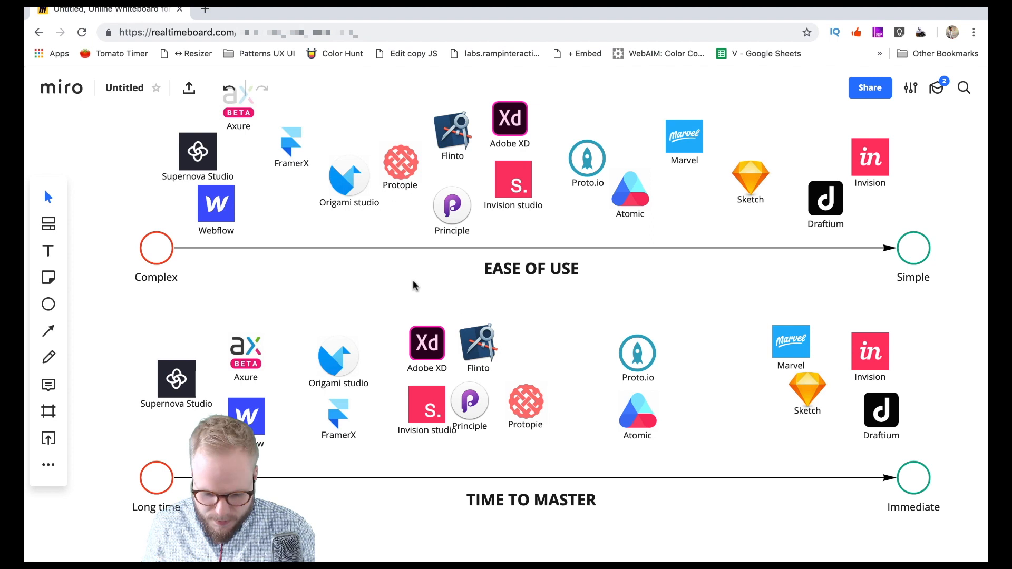
Step: Scroll to bring the Price scale into view for placing logos
{"action": "scroll", "scroll_direction": "up", "scroll_amount": 3}
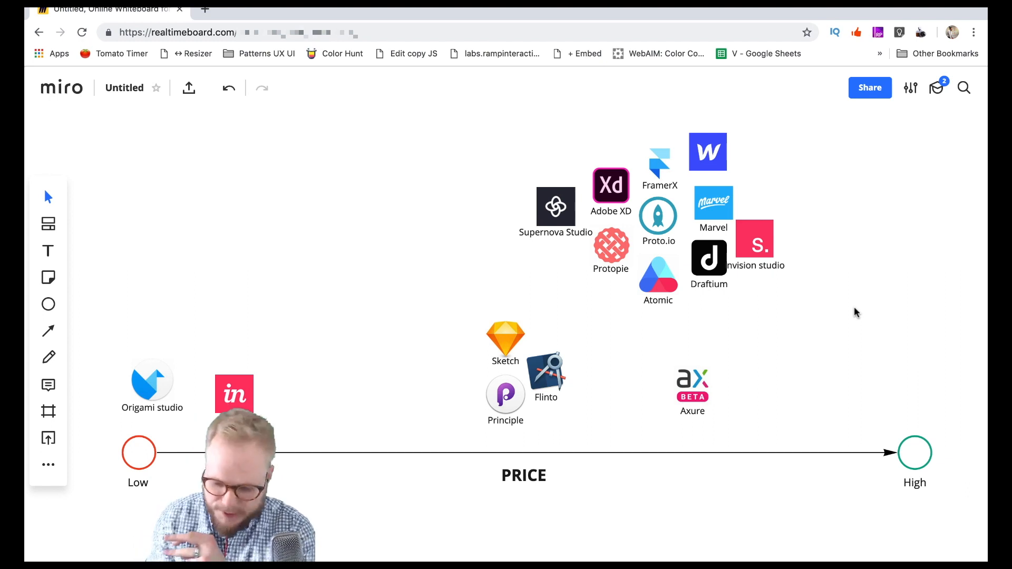
Step: Place Axure and the remaining logos in the upper cluster toward High on the Price scale
{"action": "left_click", "coordinate": [713, 203]}
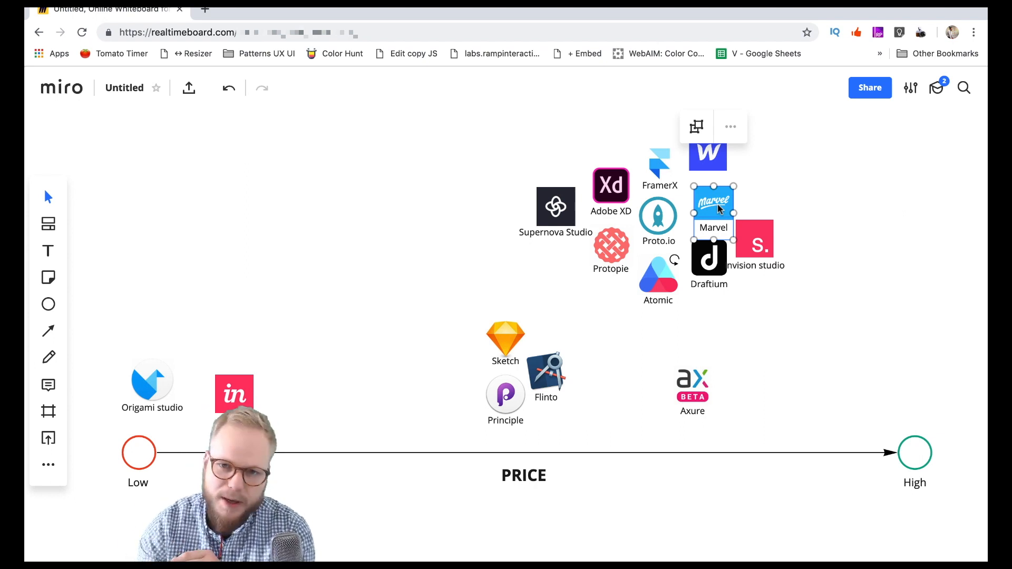
{"action": "mouse_move", "coordinate": [726, 207]}
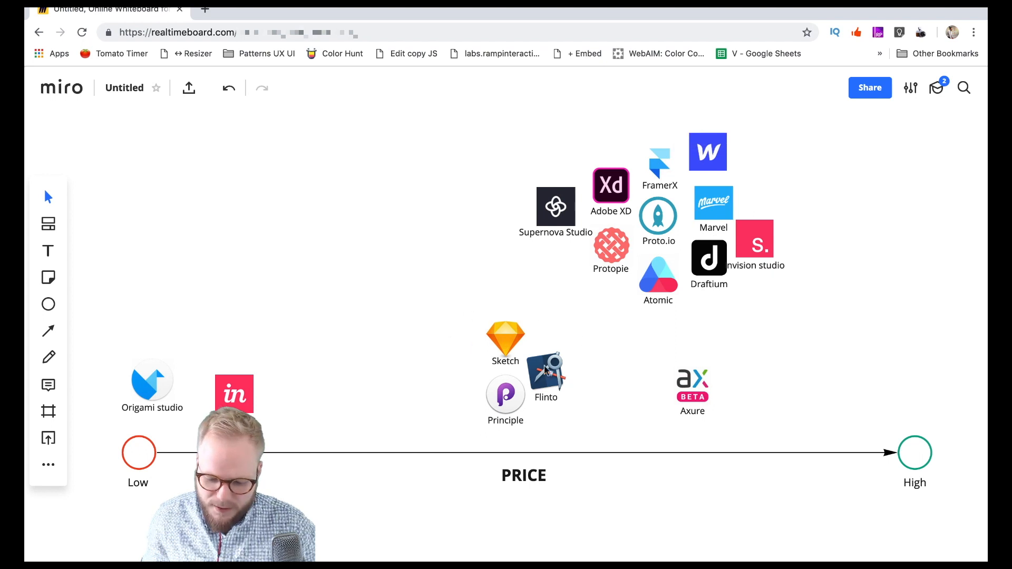
{"action": "left_click", "coordinate": [692, 387]}
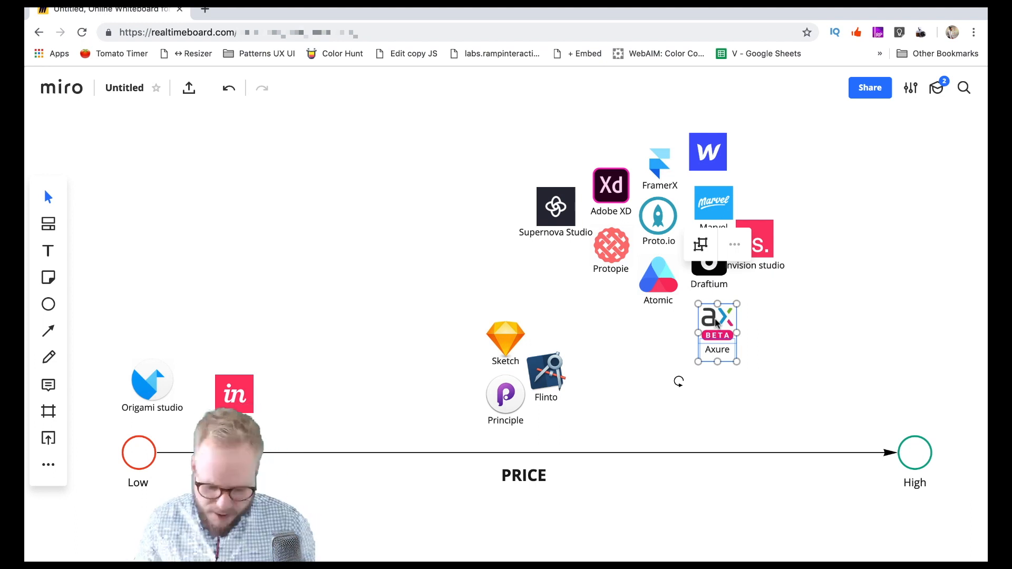
{"action": "left_click", "coordinate": [832, 303]}
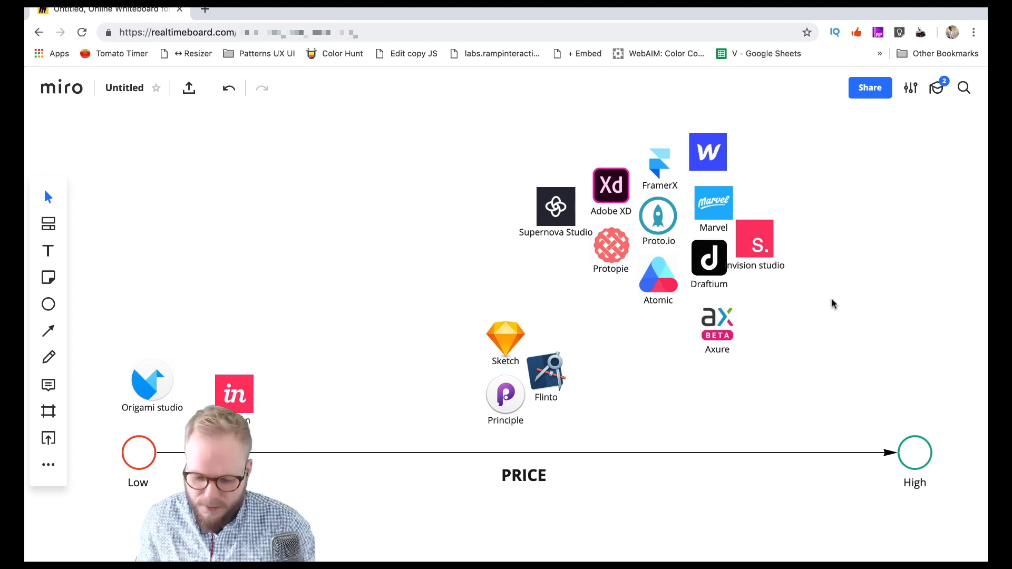
{"action": "left_click", "coordinate": [610, 186]}
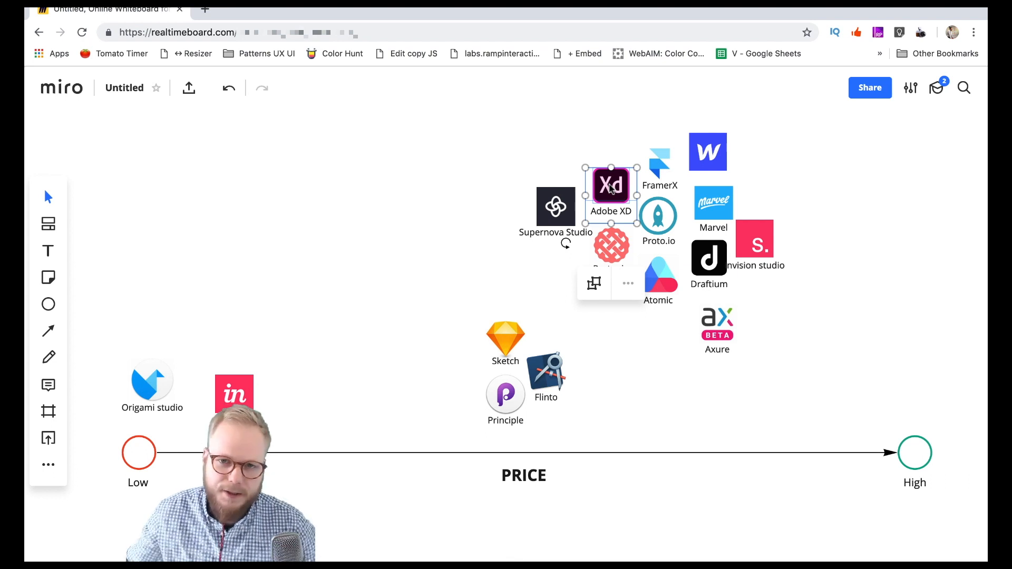
{"action": "left_click", "coordinate": [774, 304]}
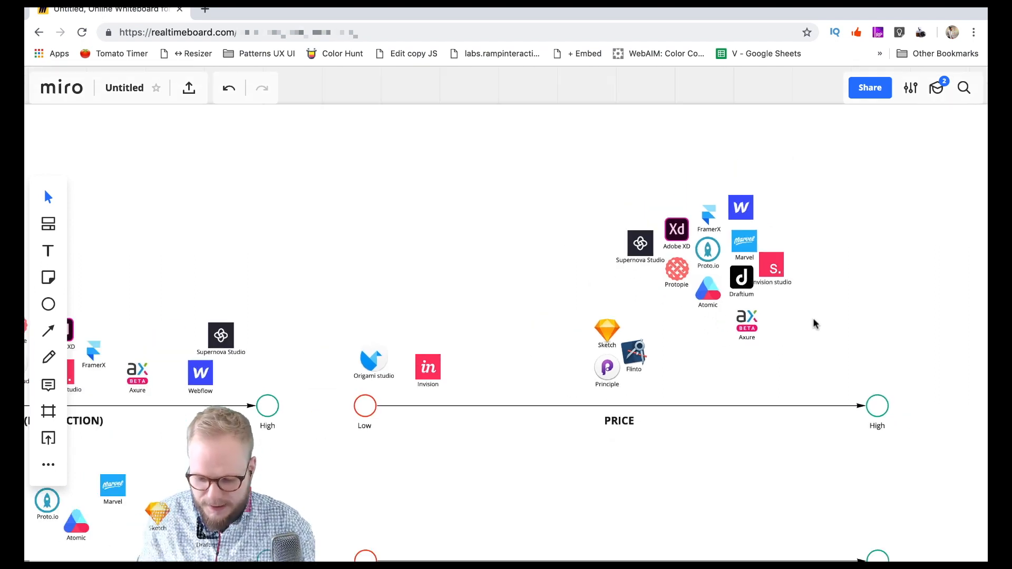
{"action": "scroll", "scroll_direction": "down", "scroll_amount": 3}
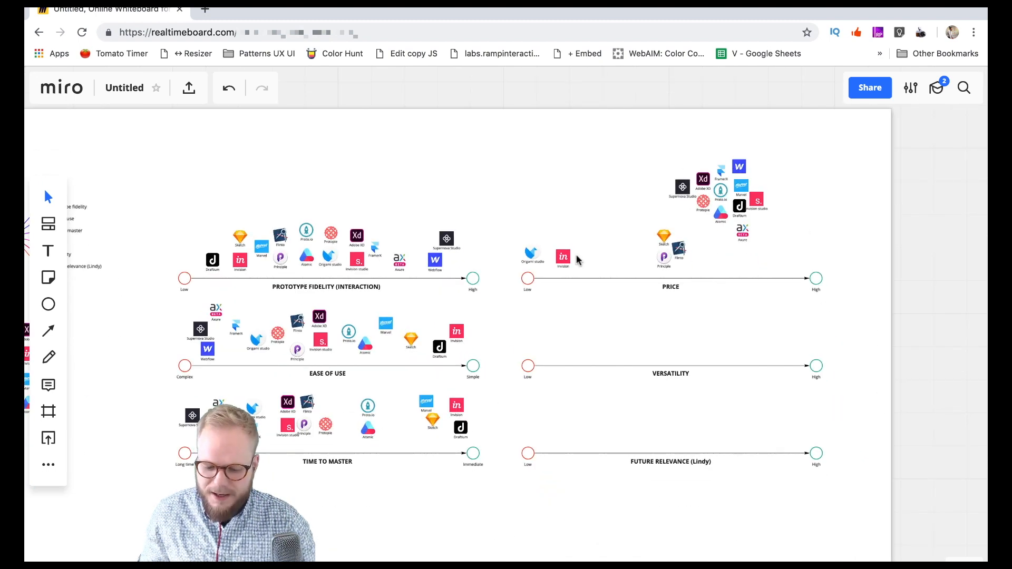
{"action": "mouse_move", "coordinate": [884, 360]}
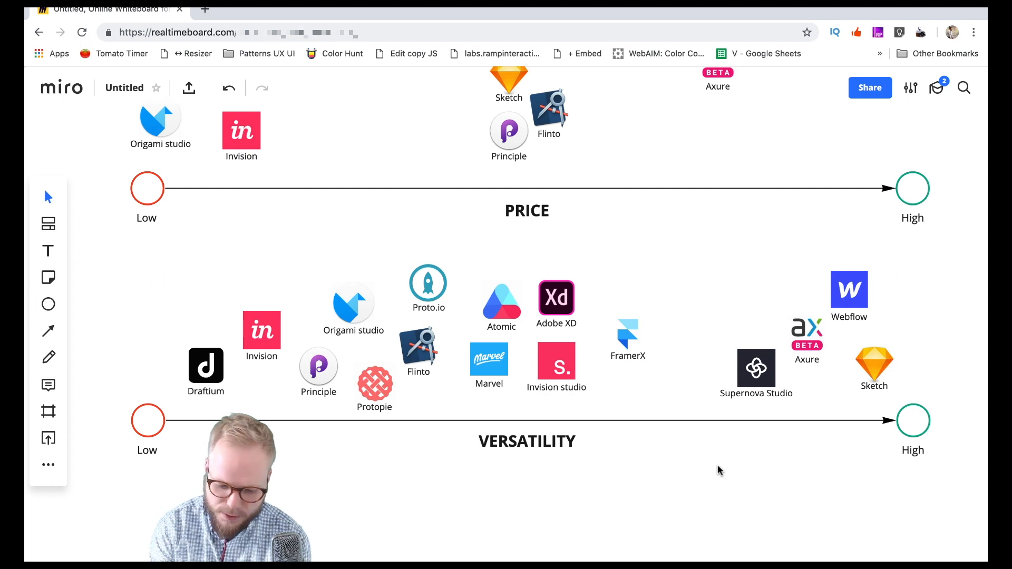
Step: Position a tool logo on the Versatility scale between Draftium low and Sketch high
{"action": "left_click", "coordinate": [428, 284]}
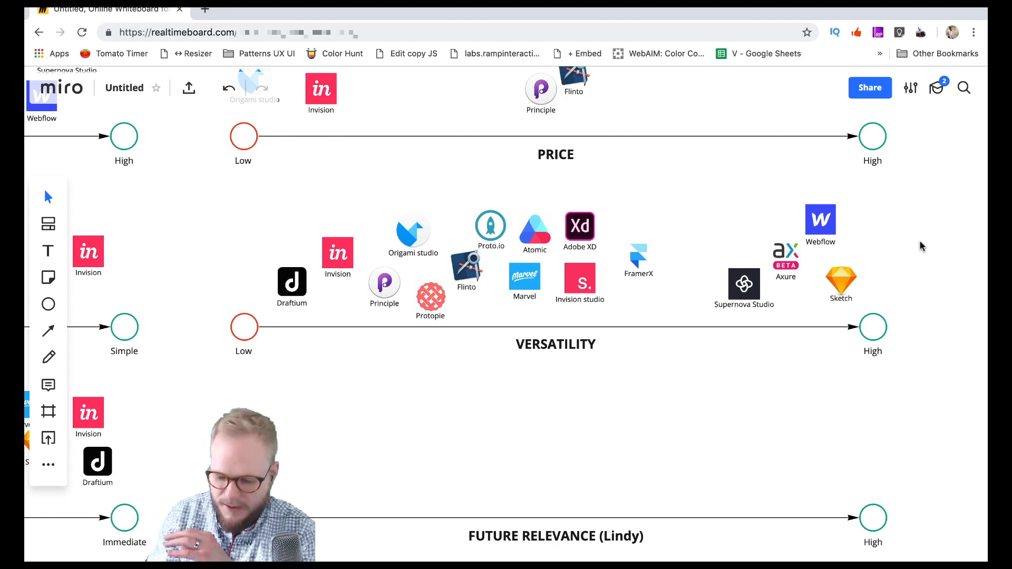
Step: Reposition Principle and Origami studio along the Future Relevance (Lindy) scale
{"action": "scroll", "scroll_direction": "down", "scroll_amount": 3}
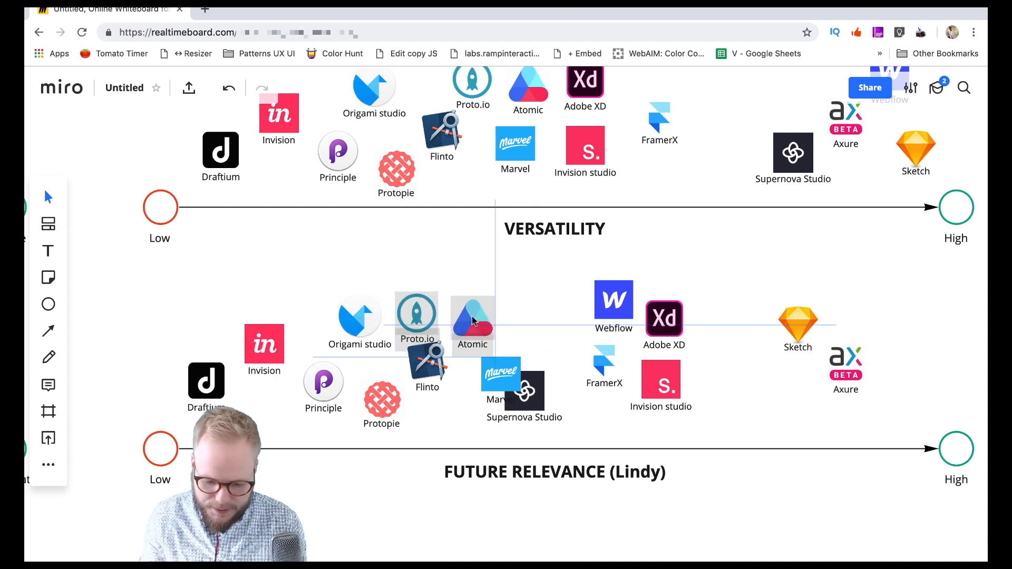
{"action": "left_click", "coordinate": [359, 316]}
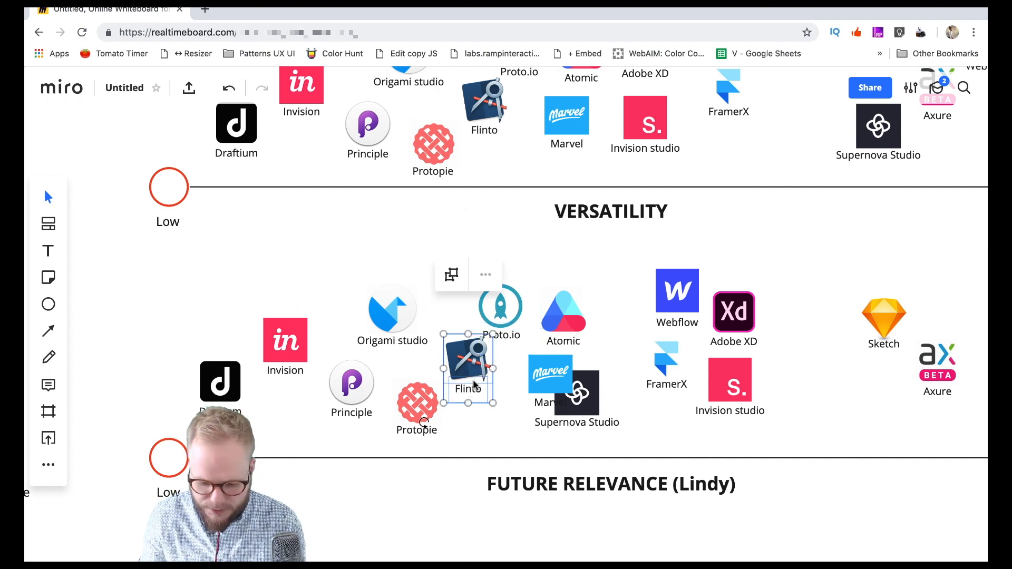
{"action": "mouse_move", "coordinate": [458, 370]}
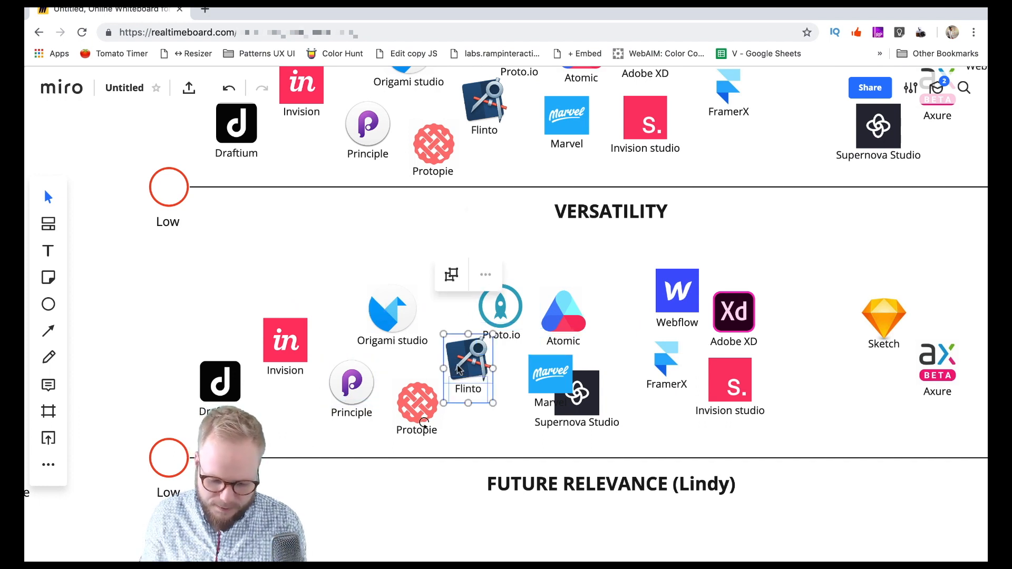
{"action": "left_click", "coordinate": [351, 391]}
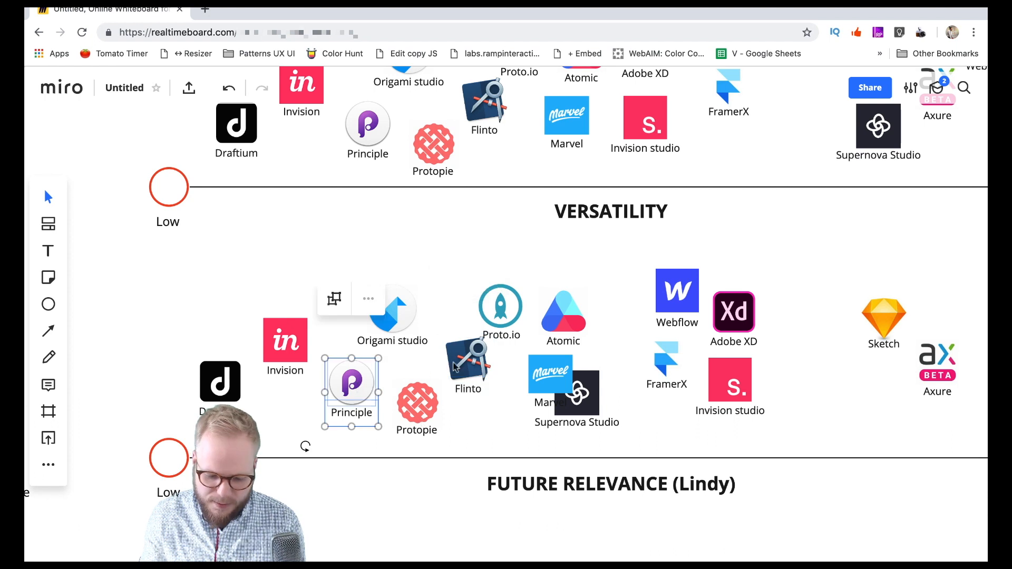
{"action": "mouse_move", "coordinate": [455, 365]}
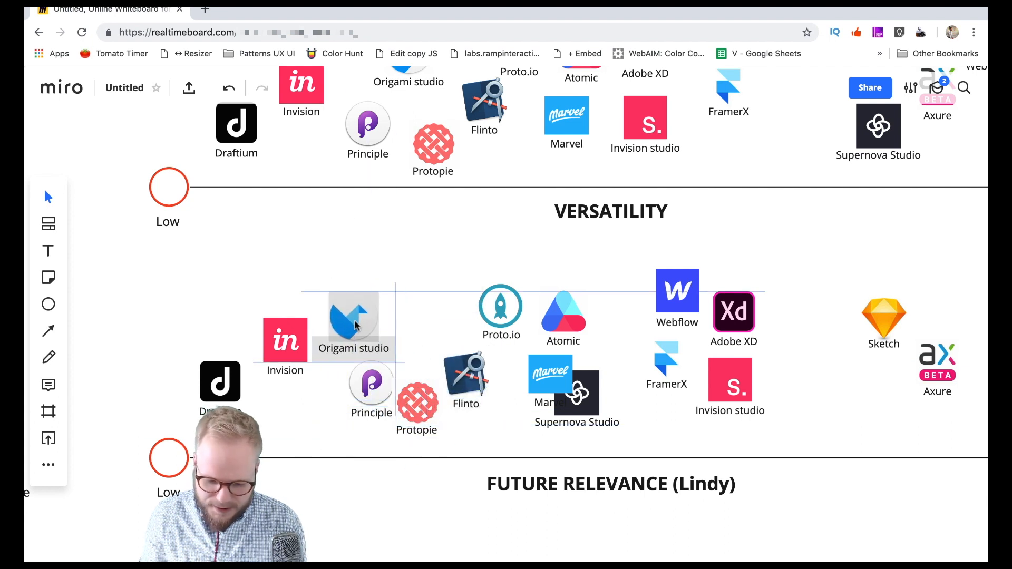
{"action": "left_click", "coordinate": [387, 384]}
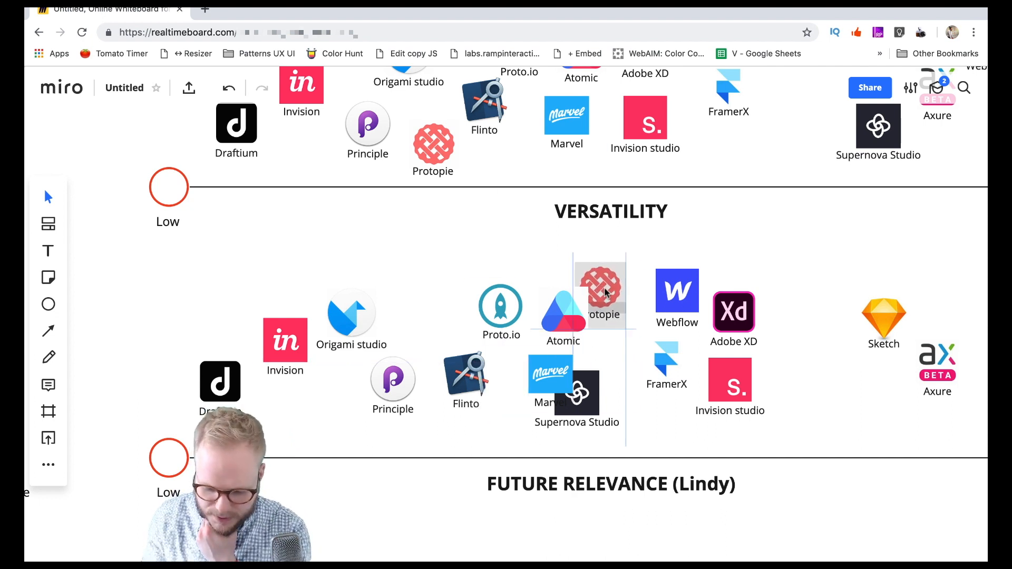
Step: Move Protopie and Marvel toward high relevance and Invision toward Low
{"action": "left_click", "coordinate": [549, 373]}
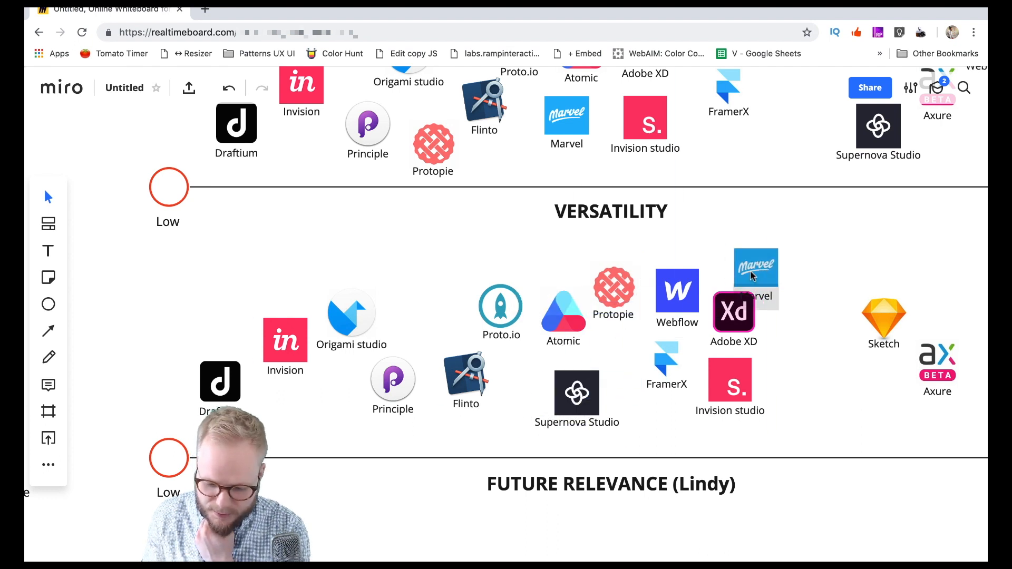
{"action": "left_click", "coordinate": [576, 392]}
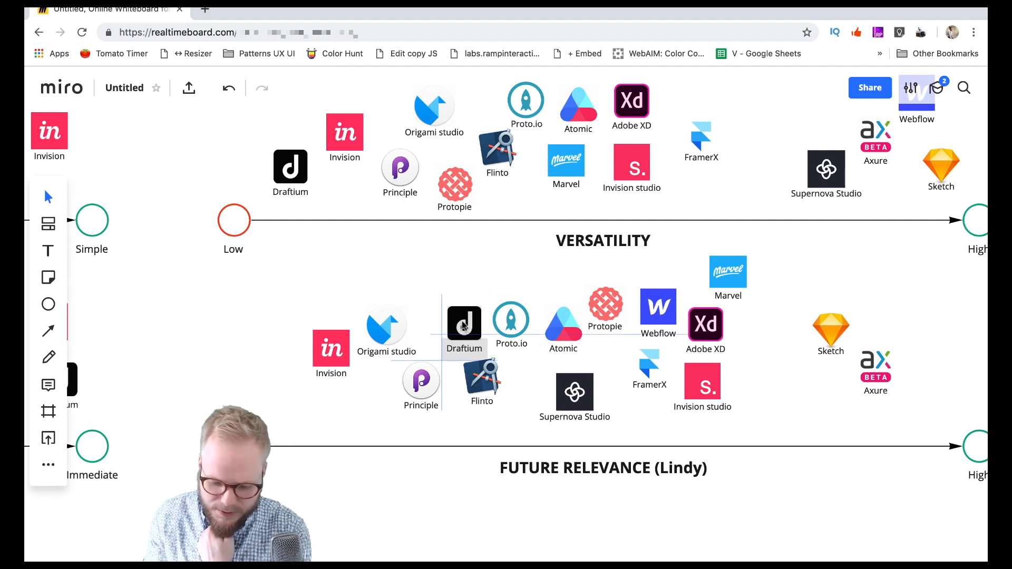
{"action": "left_click", "coordinate": [330, 349]}
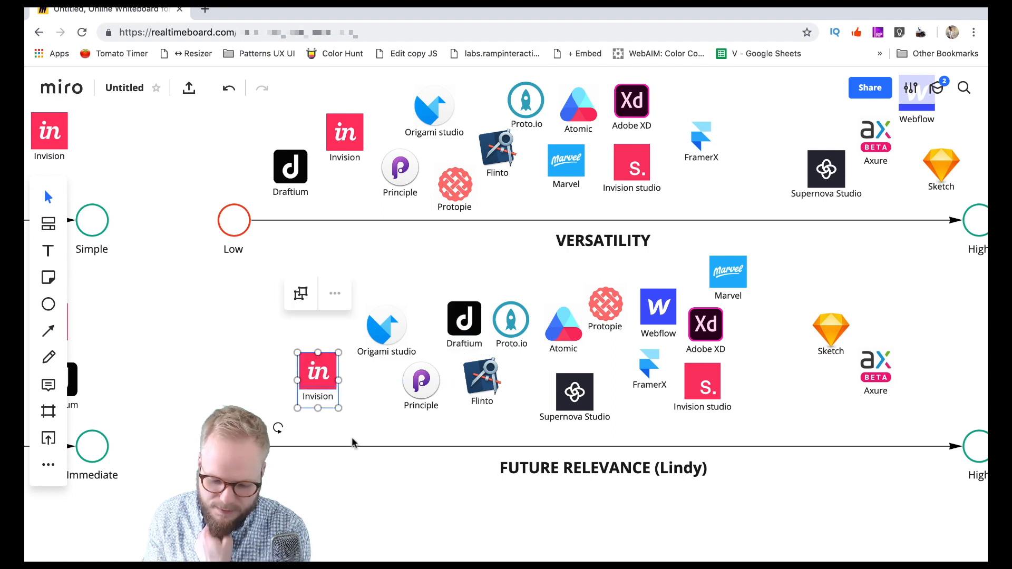
{"action": "mouse_move", "coordinate": [365, 475]}
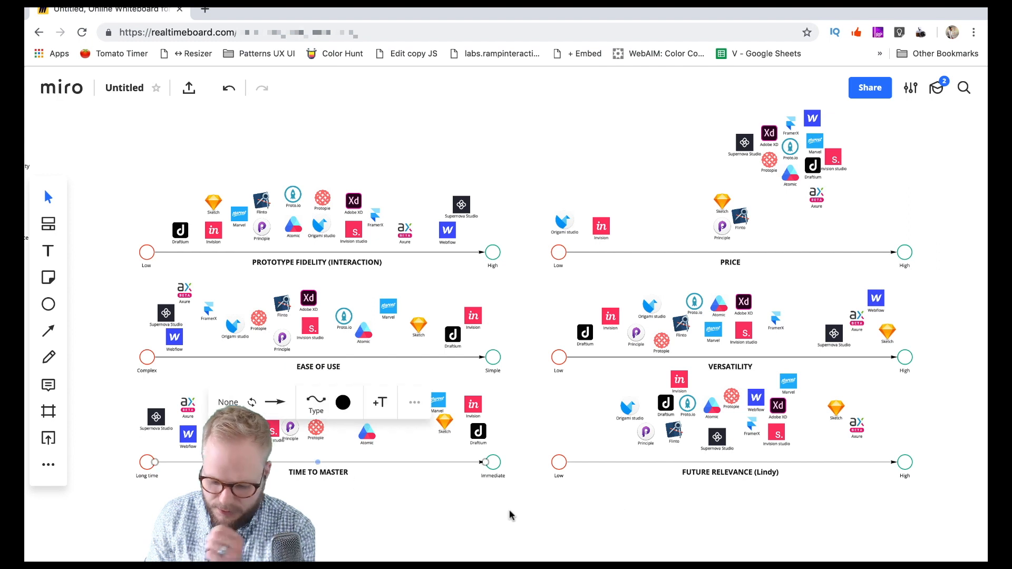
{"action": "left_click", "coordinate": [586, 491]}
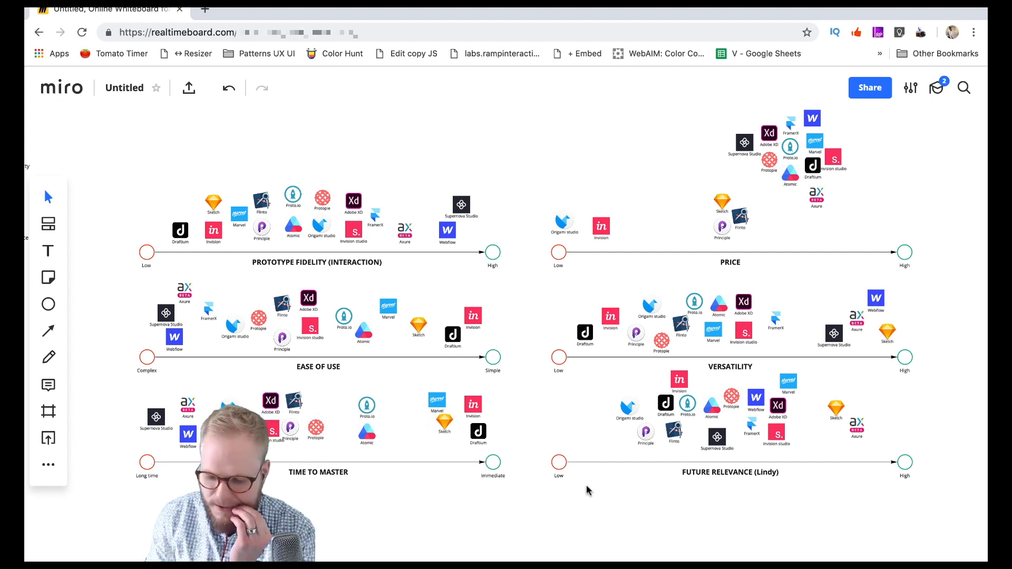
{"action": "mouse_move", "coordinate": [762, 270]}
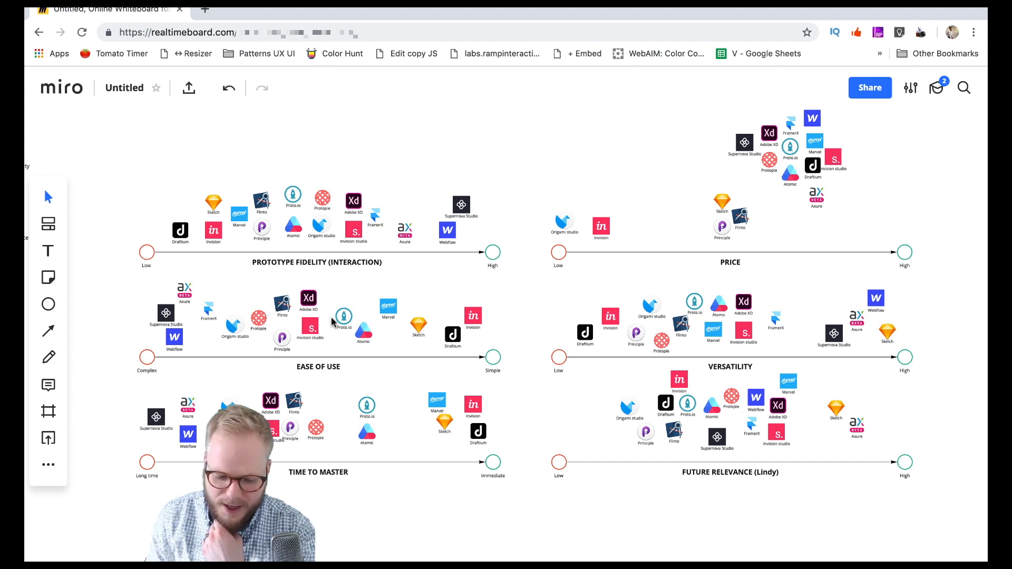
{"action": "left_click", "coordinate": [460, 203]}
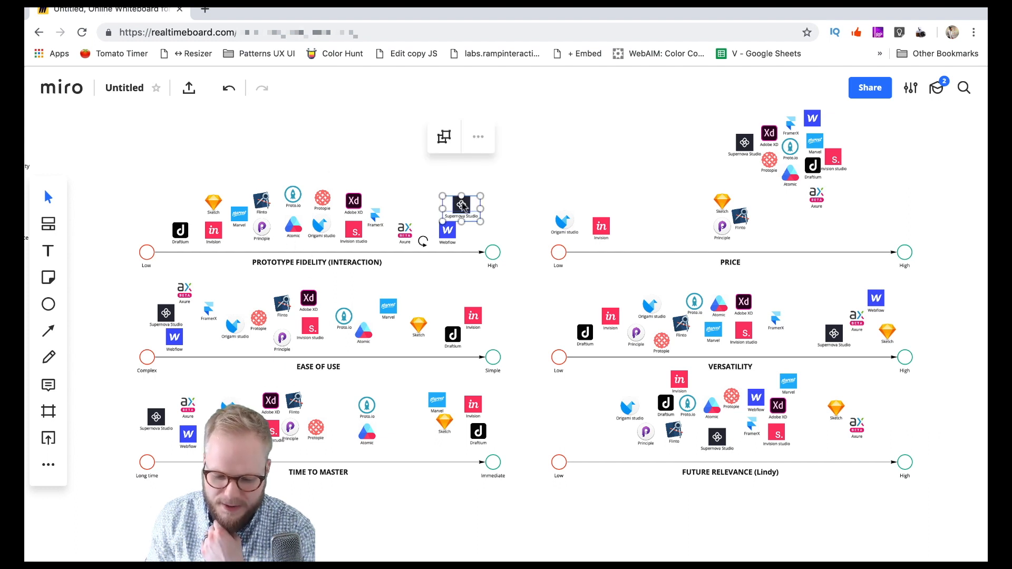
{"action": "left_click", "coordinate": [316, 251]}
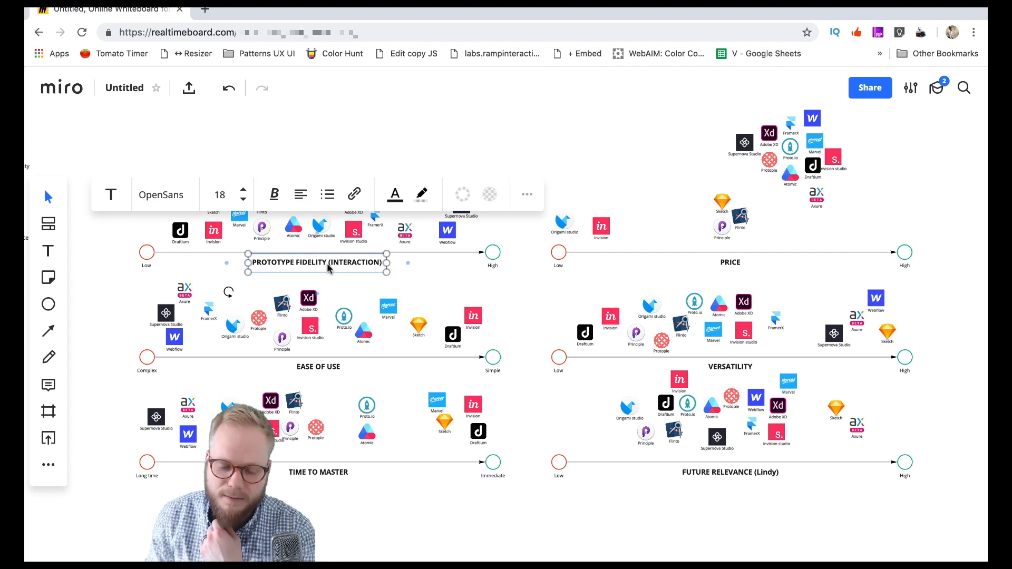
{"action": "mouse_move", "coordinate": [733, 267]}
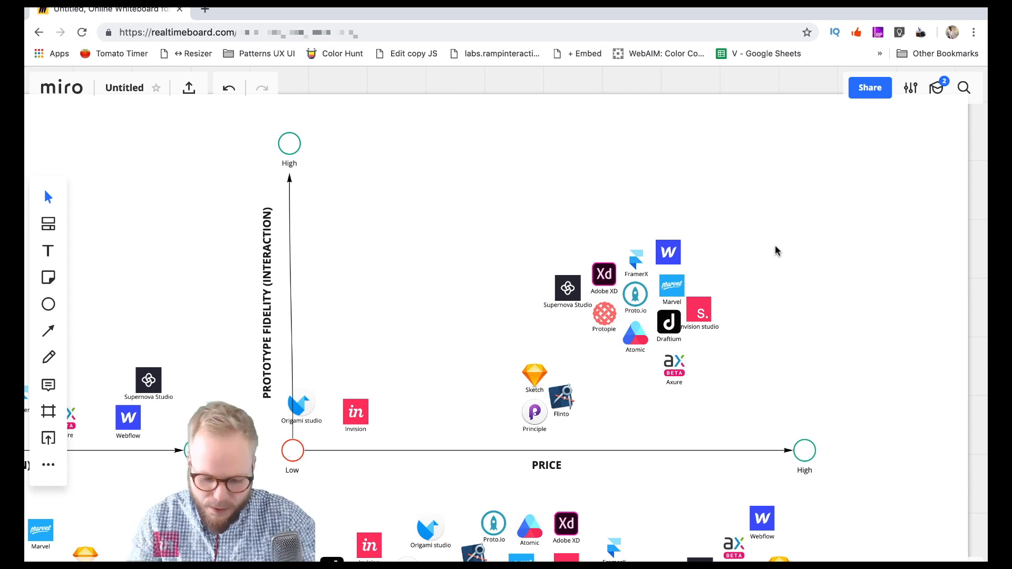
{"action": "mouse_move", "coordinate": [425, 278]}
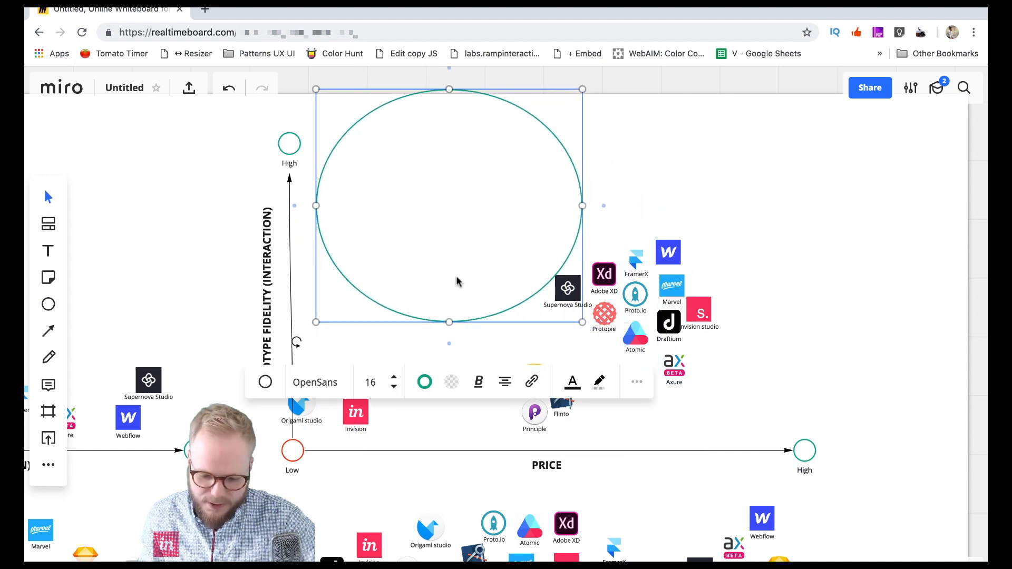
Step: Select the Supernova Studio logo beside the green low-price, high-fidelity circle
{"action": "left_click", "coordinate": [567, 288]}
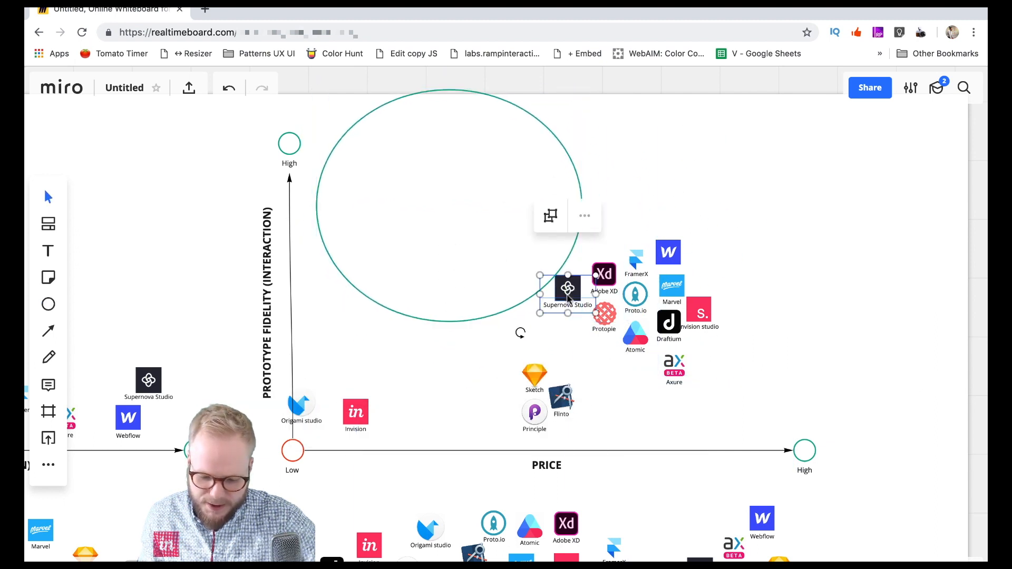